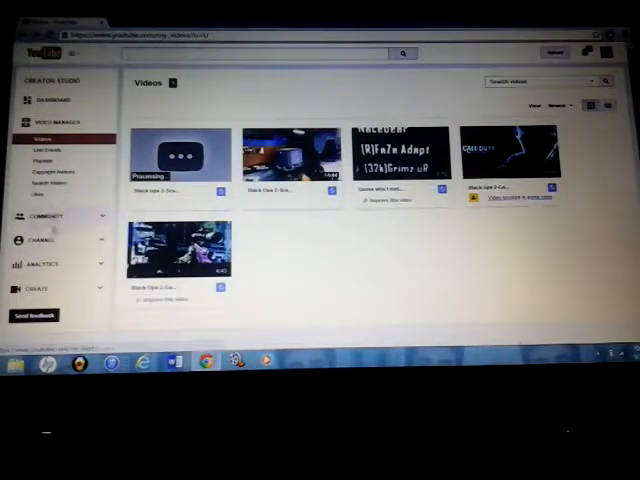
# Open InVideo Programming under Channel to reach the branding watermark settings
pyautogui.click(50, 205)
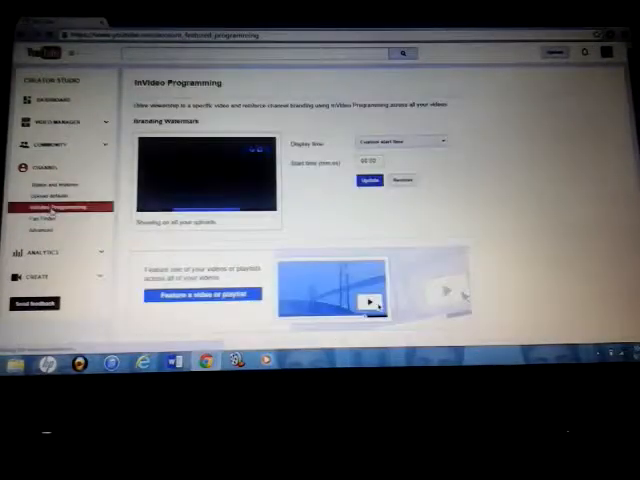